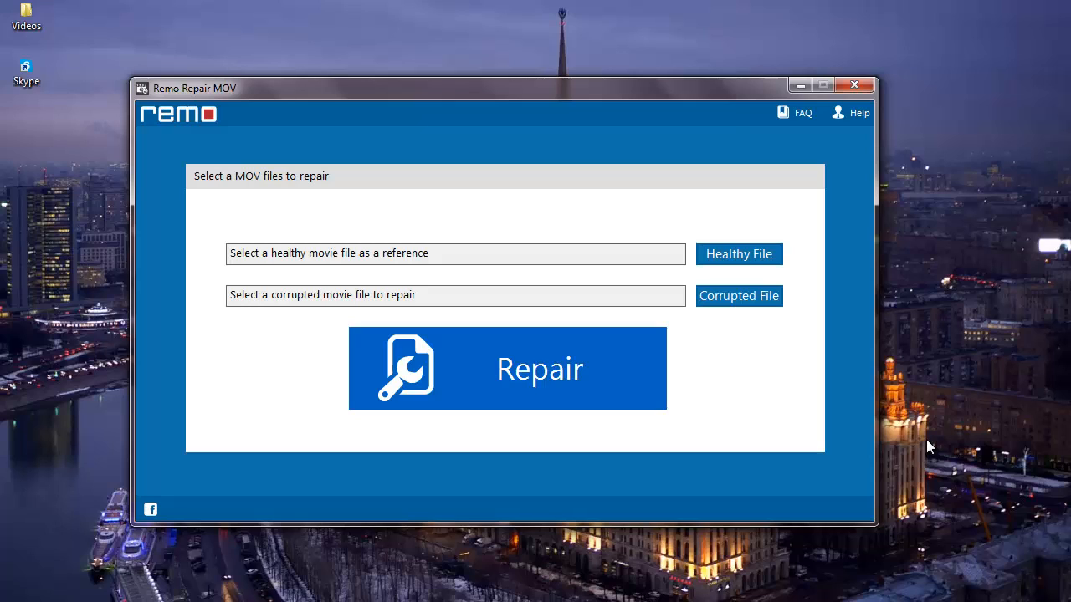
pyautogui.moveTo(746, 251)
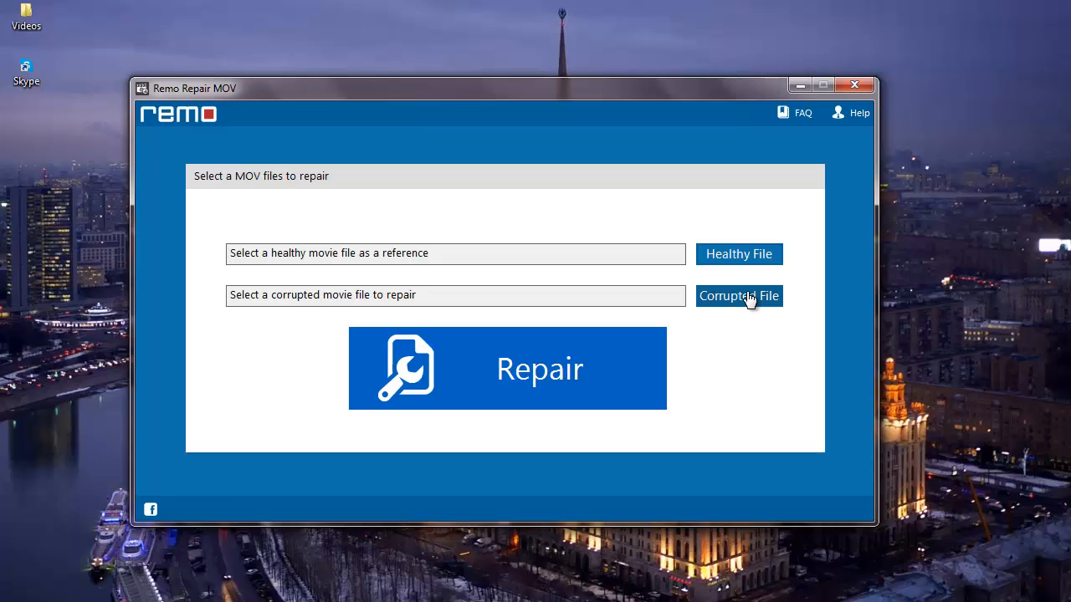
pyautogui.moveTo(743, 302)
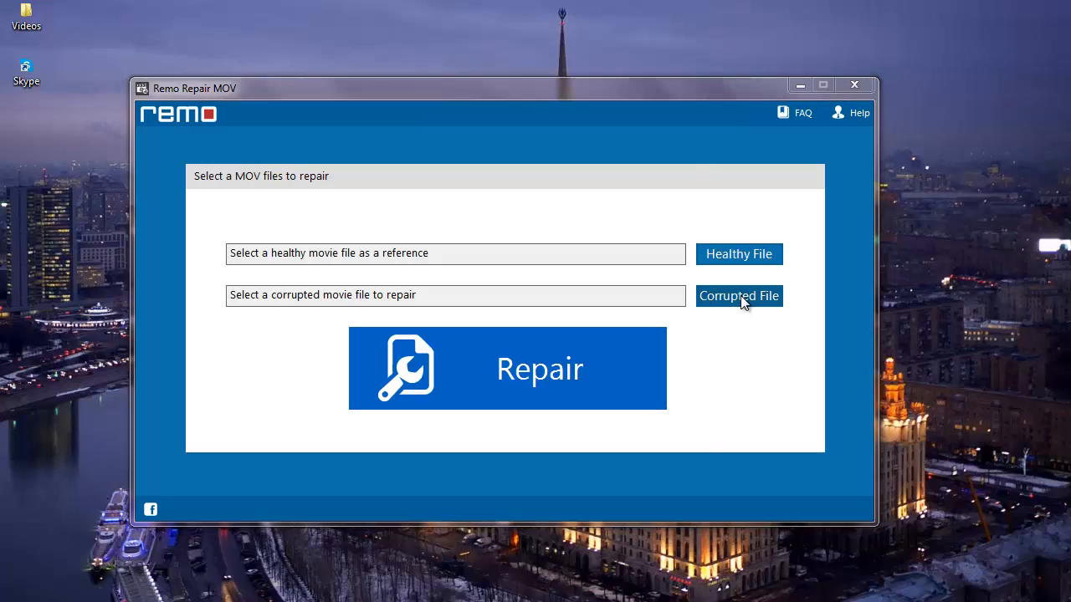
# - Load Contour ATC_0005.MOV from Videos as the corrupted file
pyautogui.click(739, 295)
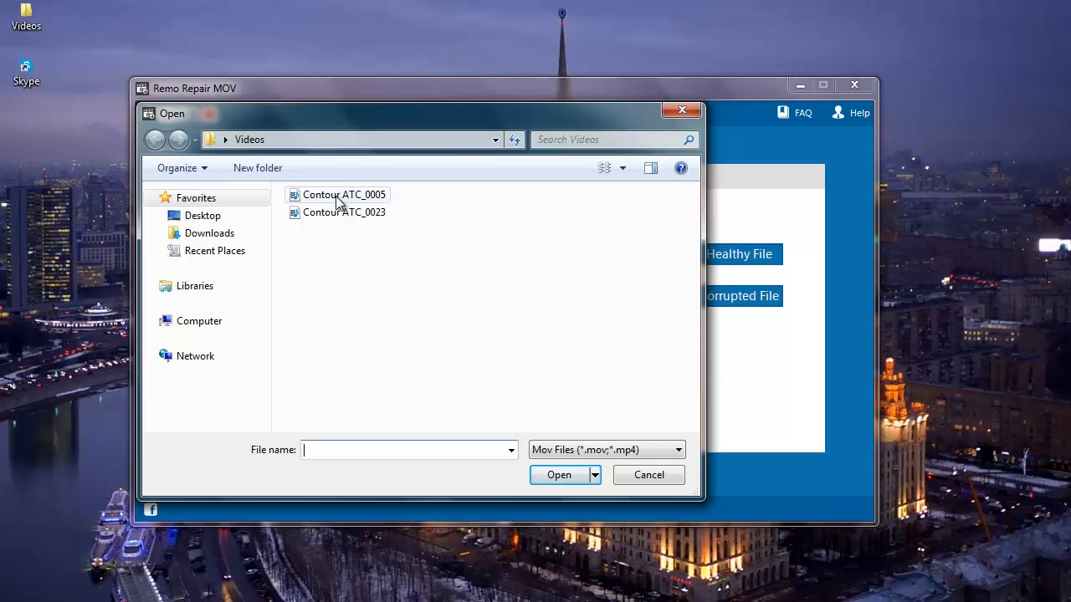
pyautogui.click(343, 194)
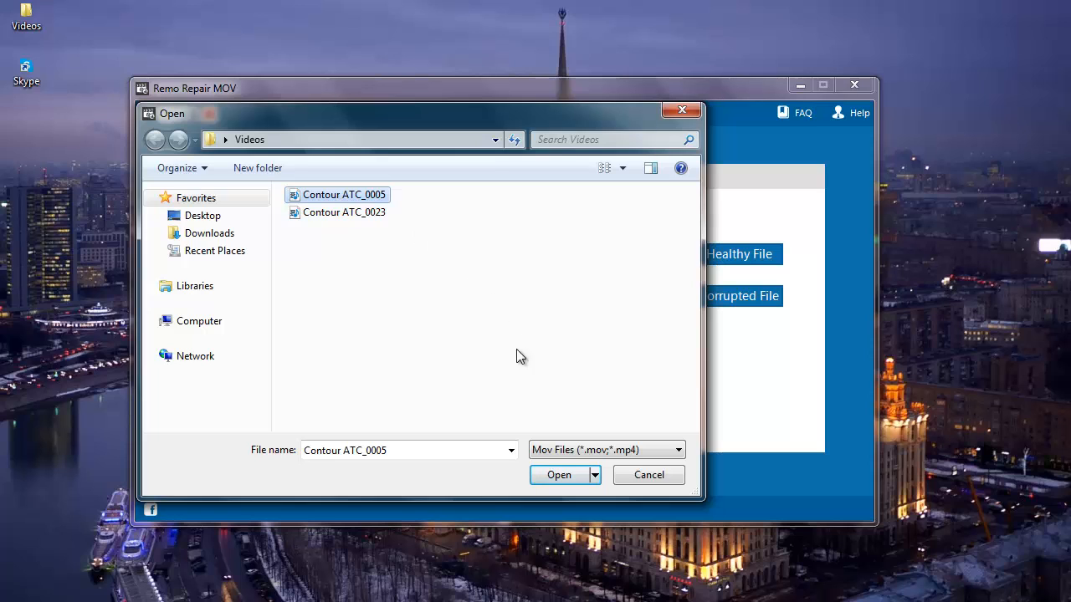
pyautogui.click(559, 475)
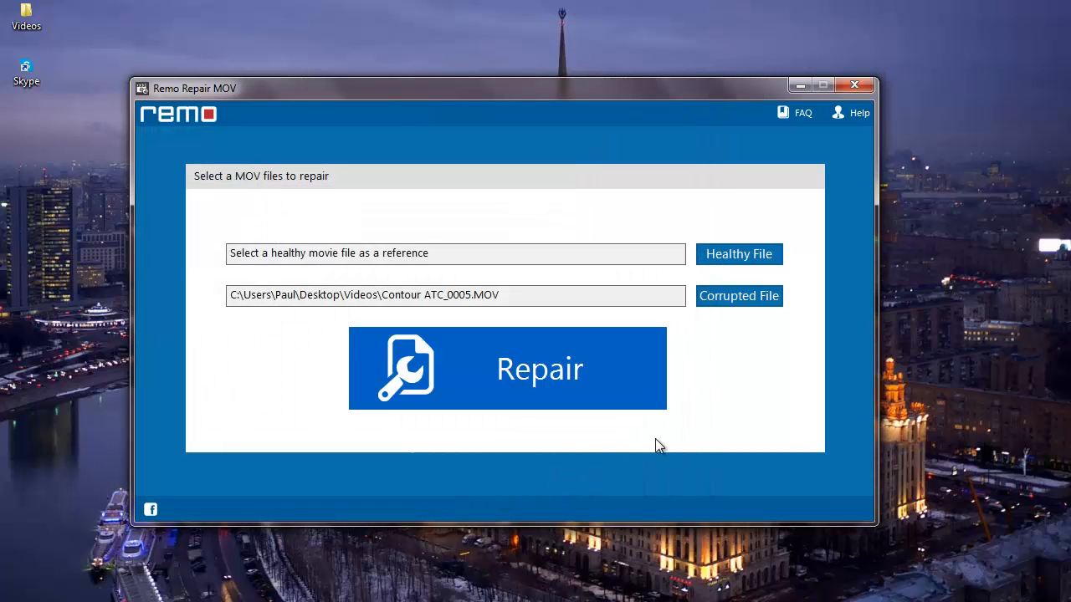
pyautogui.moveTo(751, 299)
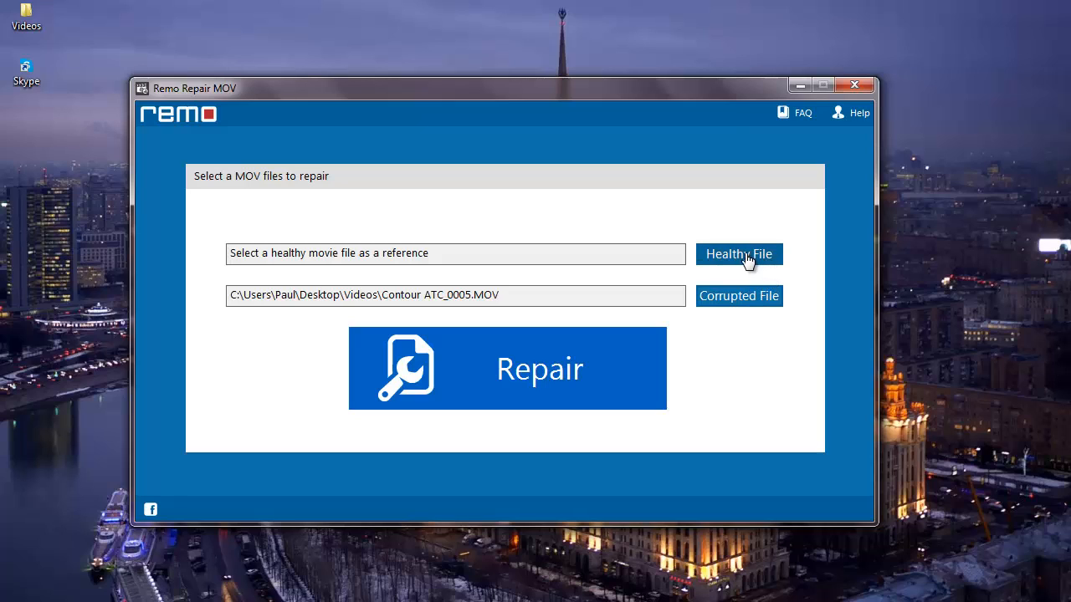
pyautogui.moveTo(742, 247)
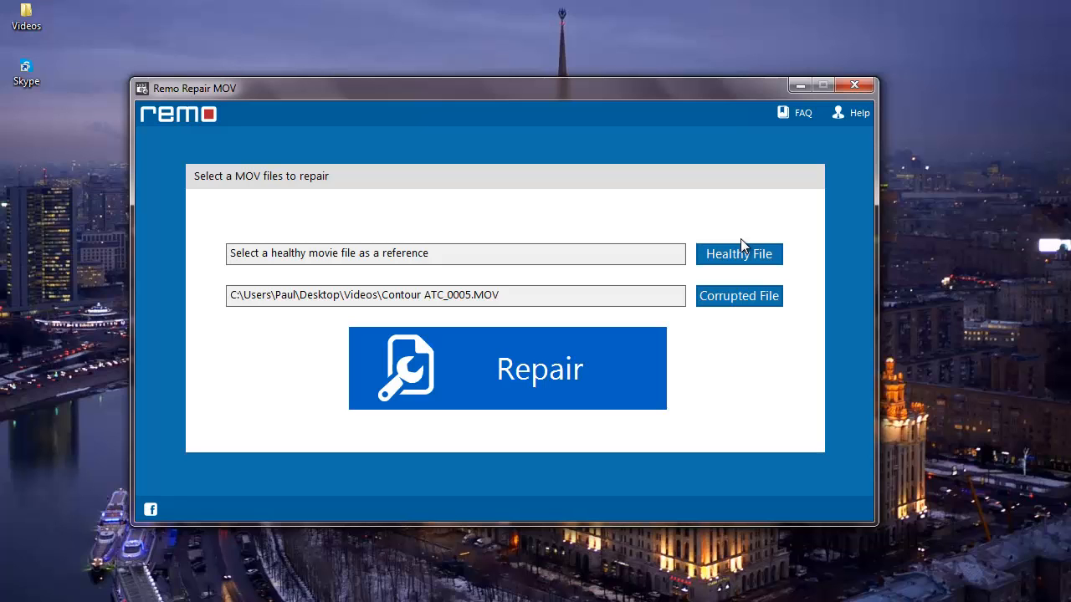
# - Load Contour ATC_0023.MOV from Videos as the healthy reference file
pyautogui.click(739, 253)
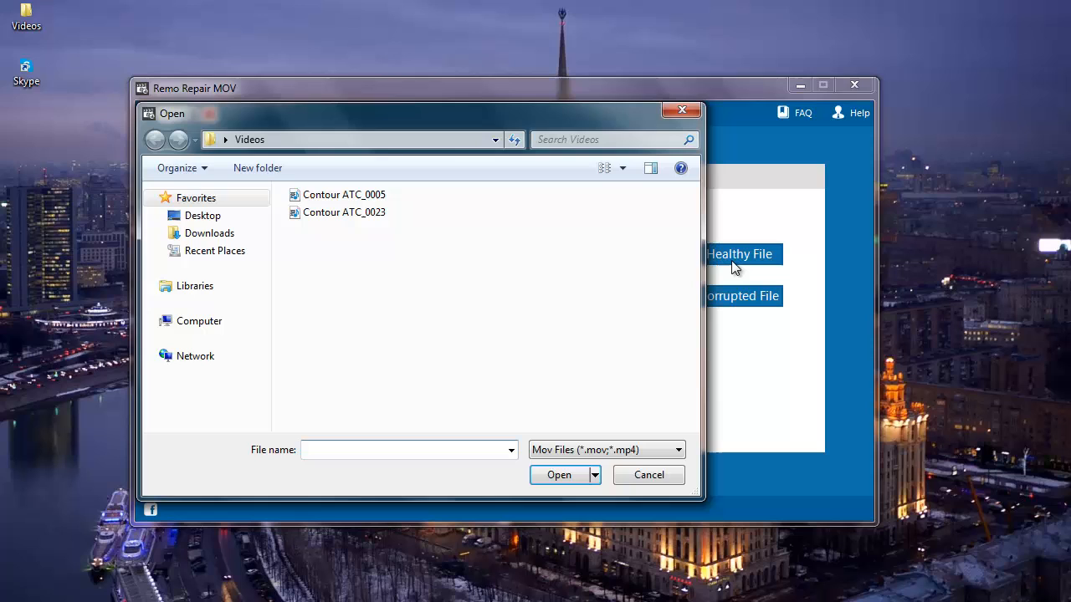
pyautogui.click(344, 212)
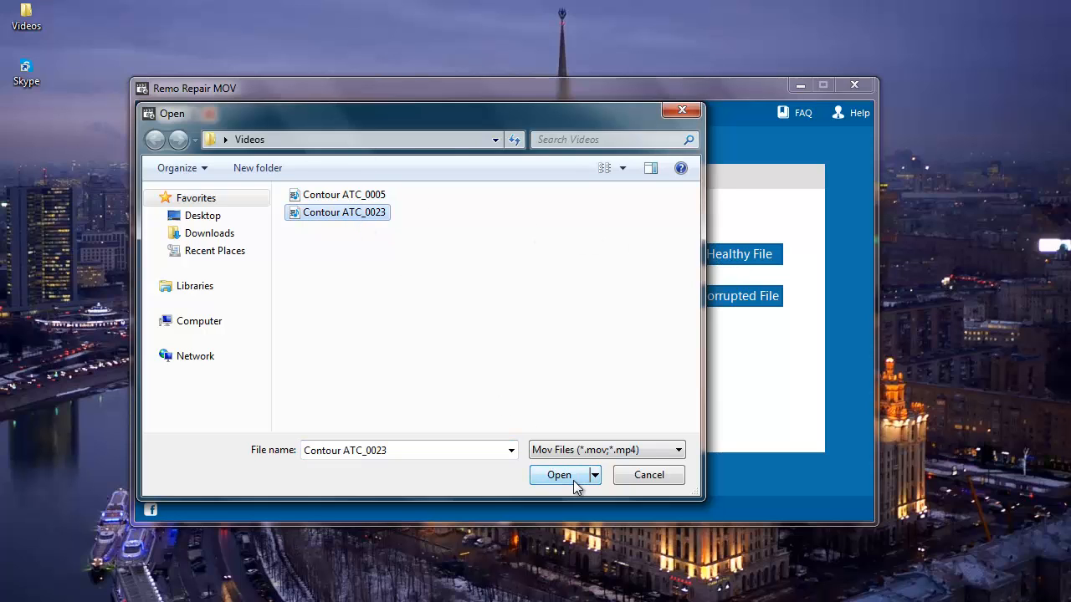
pyautogui.click(559, 474)
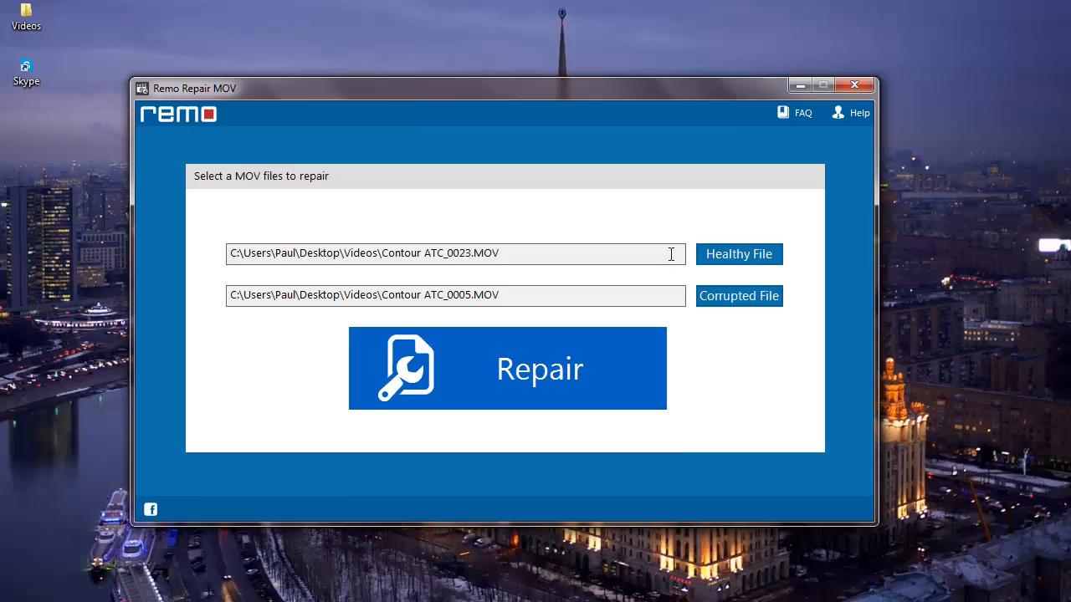
pyautogui.moveTo(545, 369)
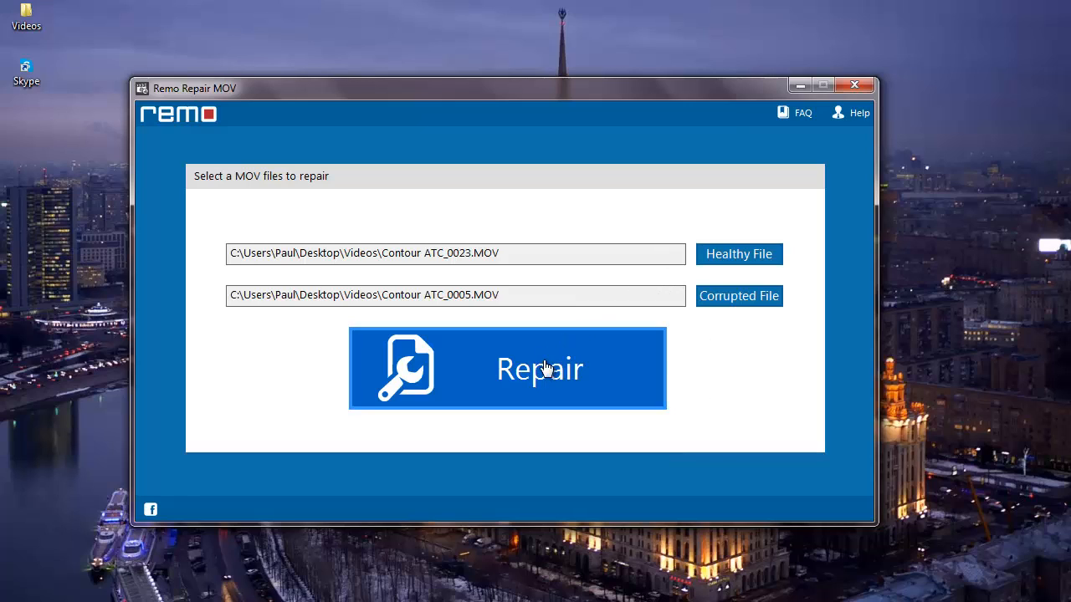
pyautogui.moveTo(542, 381)
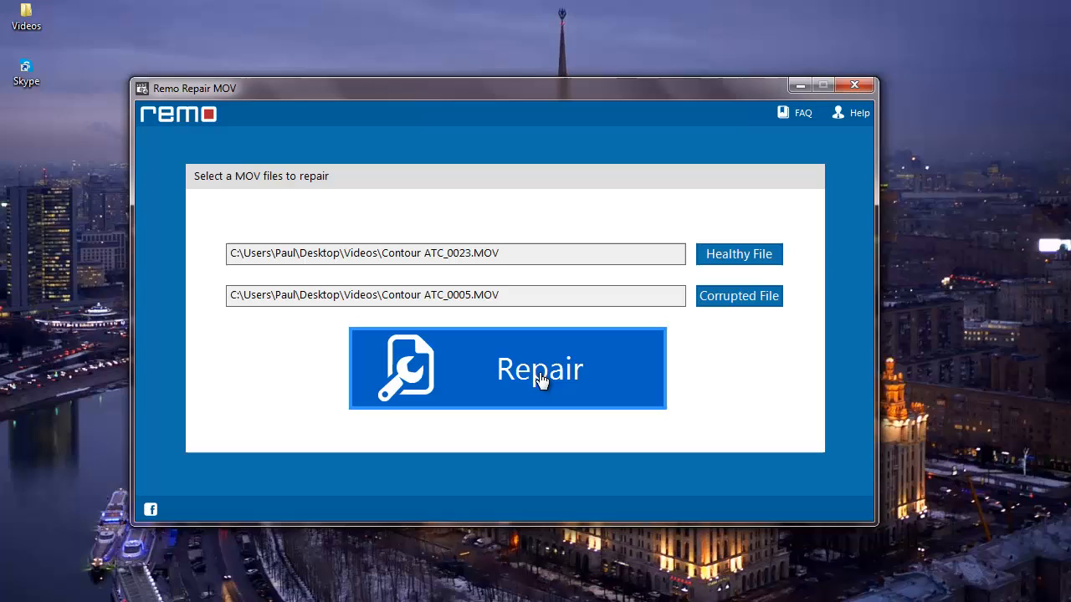
# - Run the repair and preview the repaired 45-second, 53.79 MB video
pyautogui.click(507, 368)
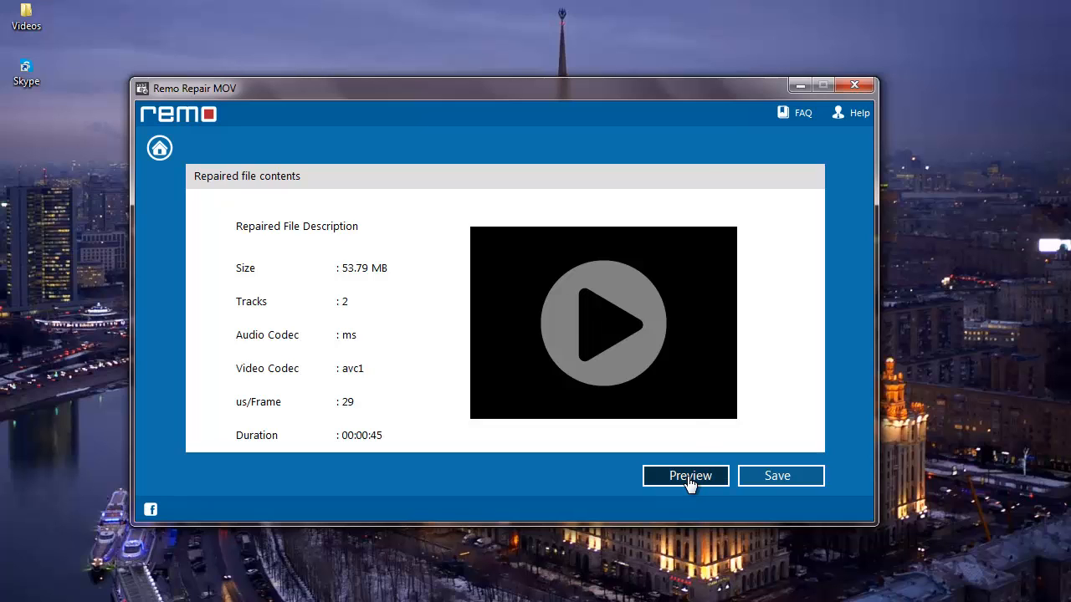
pyautogui.click(685, 476)
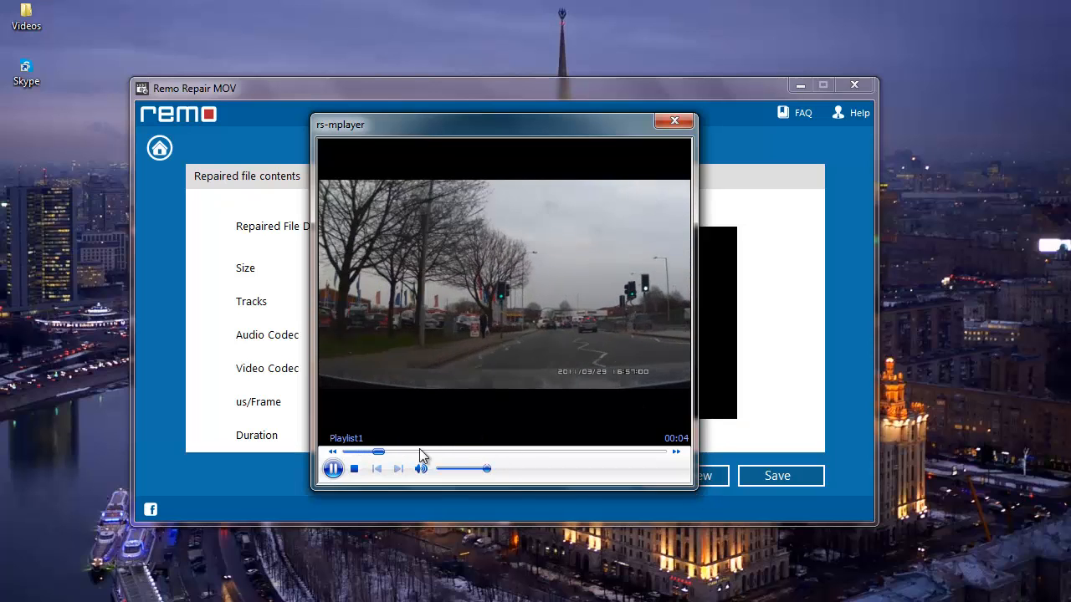
pyautogui.moveTo(380, 453); pyautogui.dragTo(606, 453)
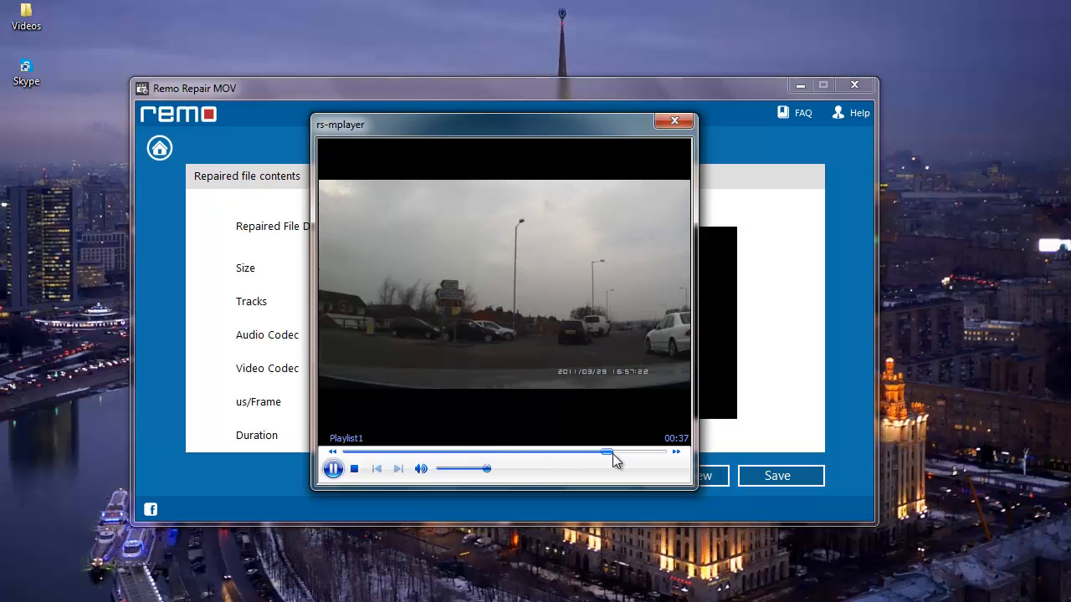
pyautogui.click(675, 122)
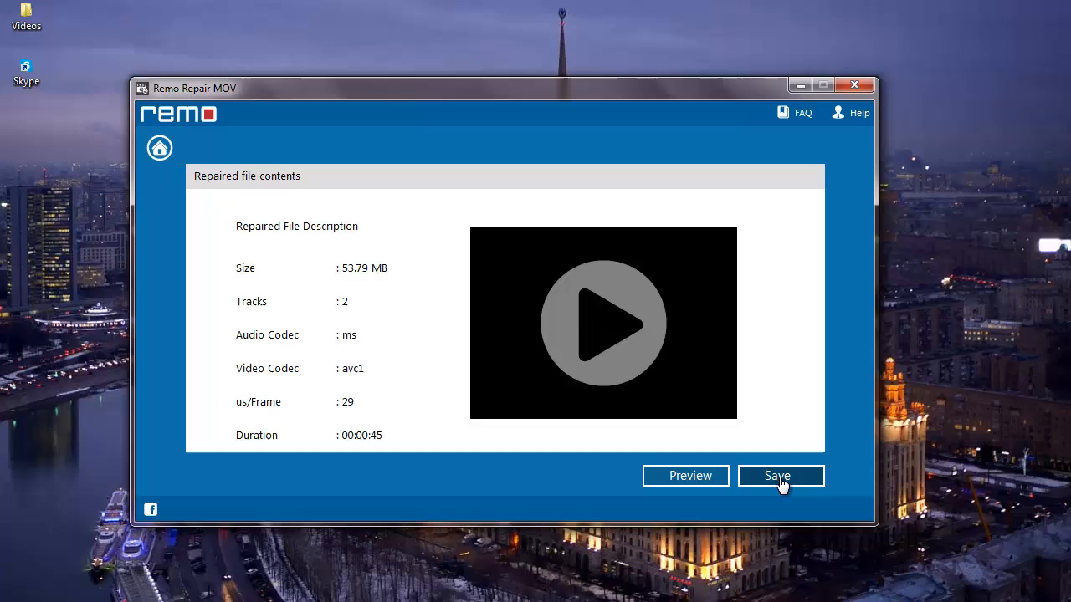
pyautogui.click(778, 475)
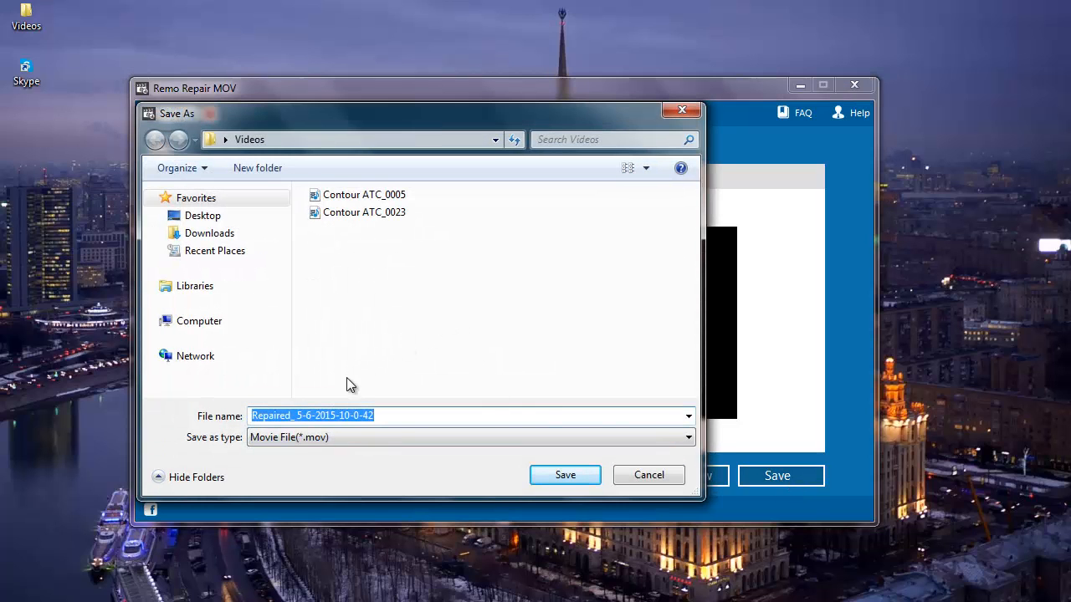
pyautogui.moveTo(352, 393)
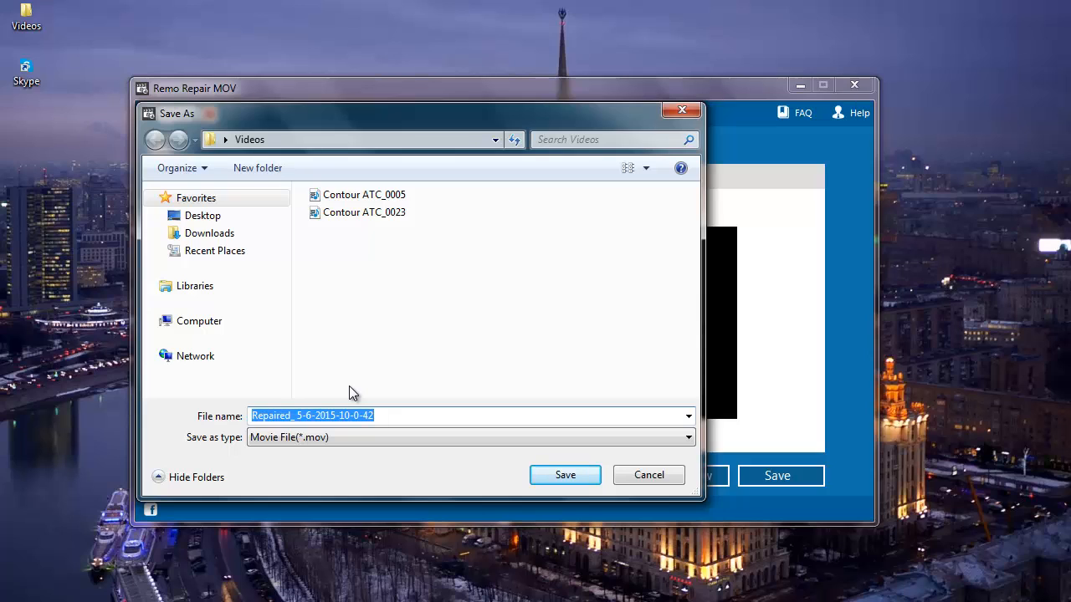
pyautogui.moveTo(565, 475)
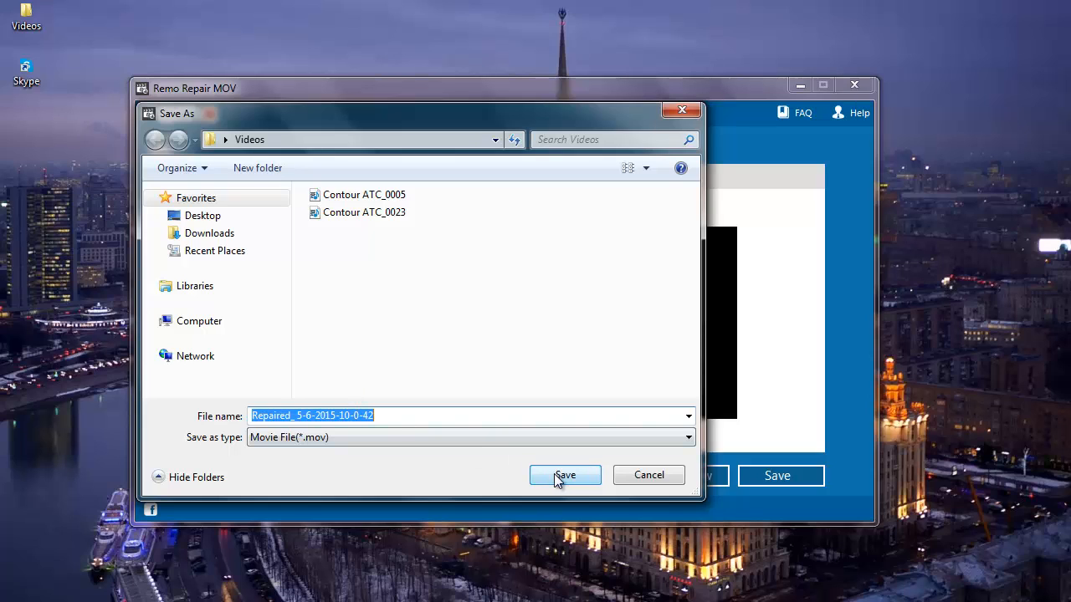
pyautogui.click(565, 476)
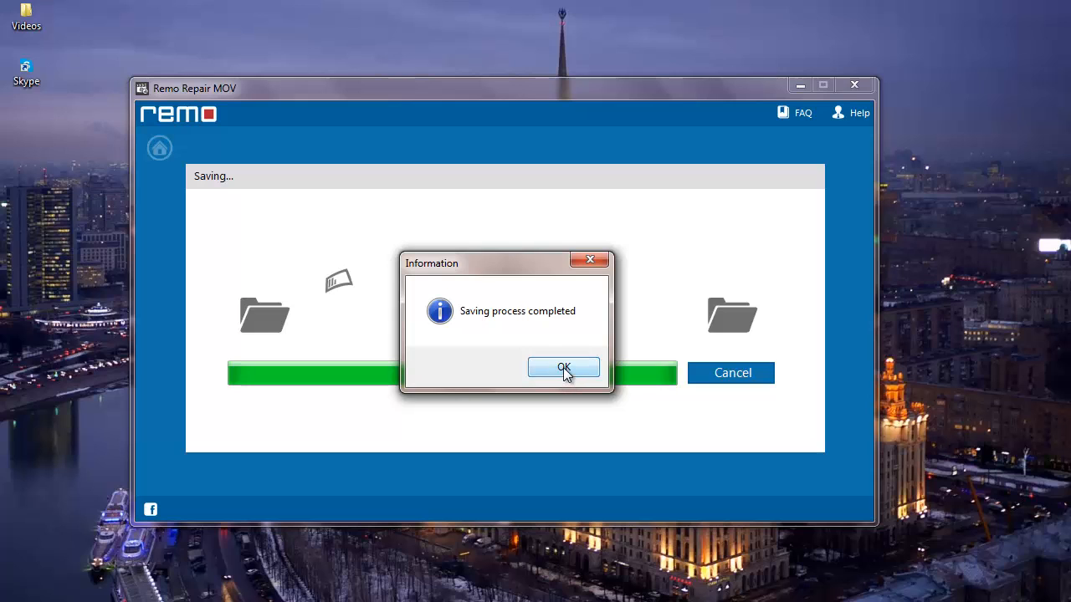
pyautogui.click(563, 369)
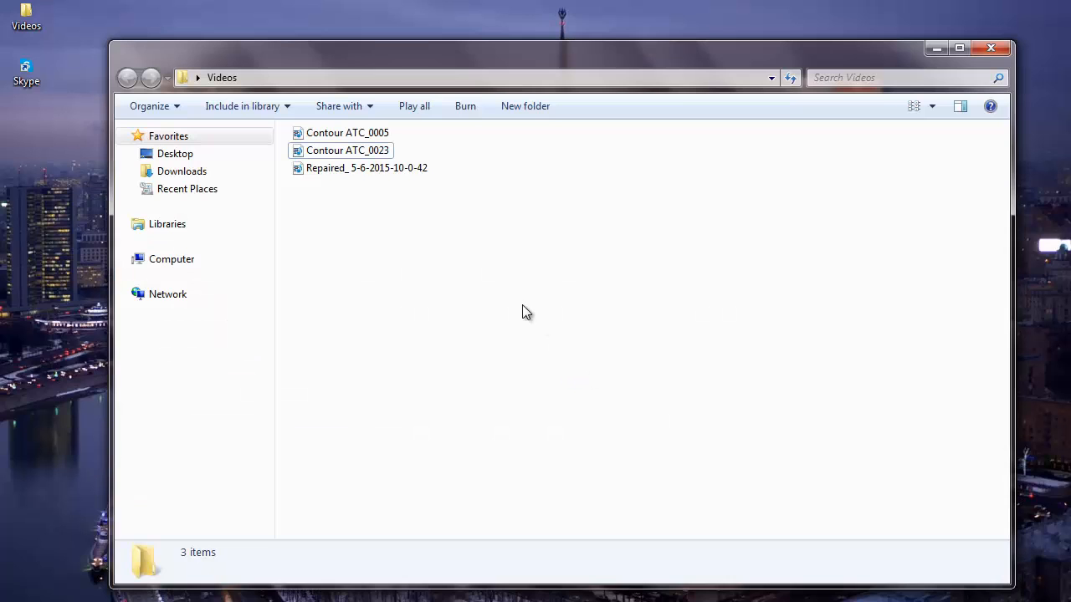
pyautogui.moveTo(427, 234)
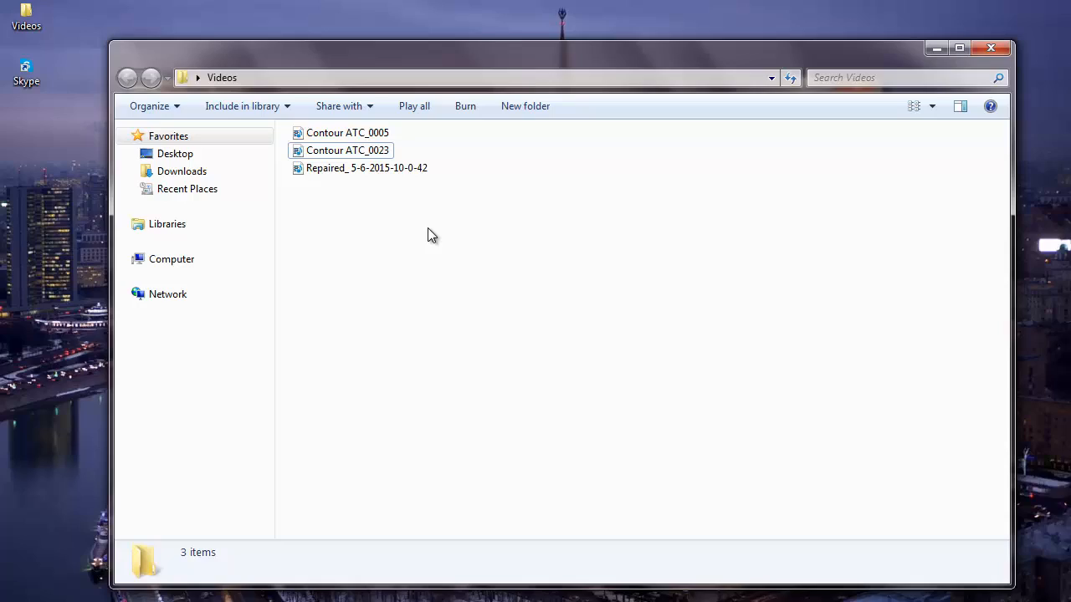
pyautogui.click(366, 167)
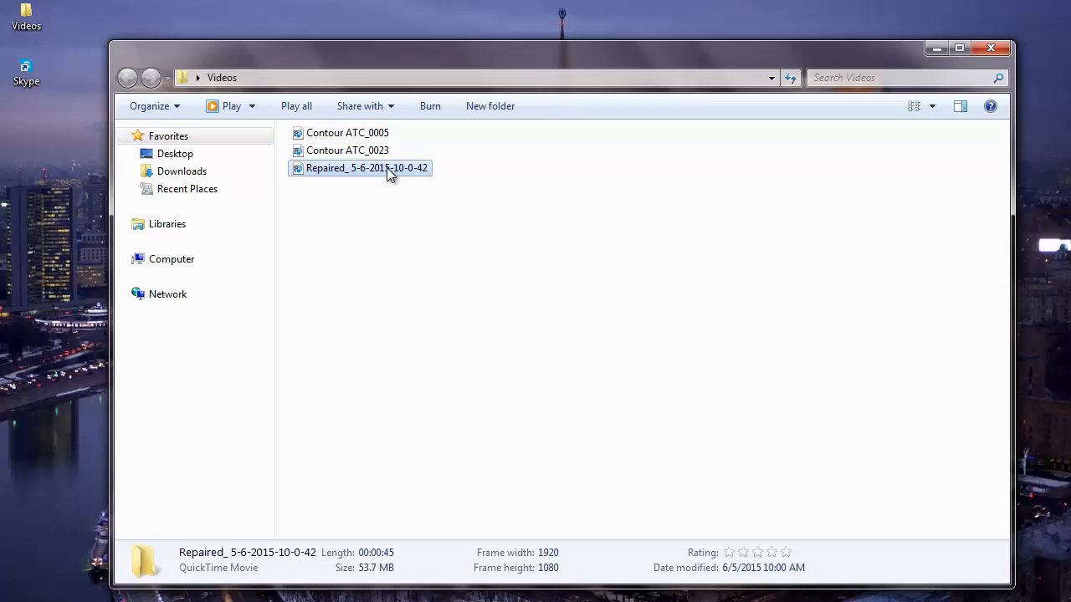